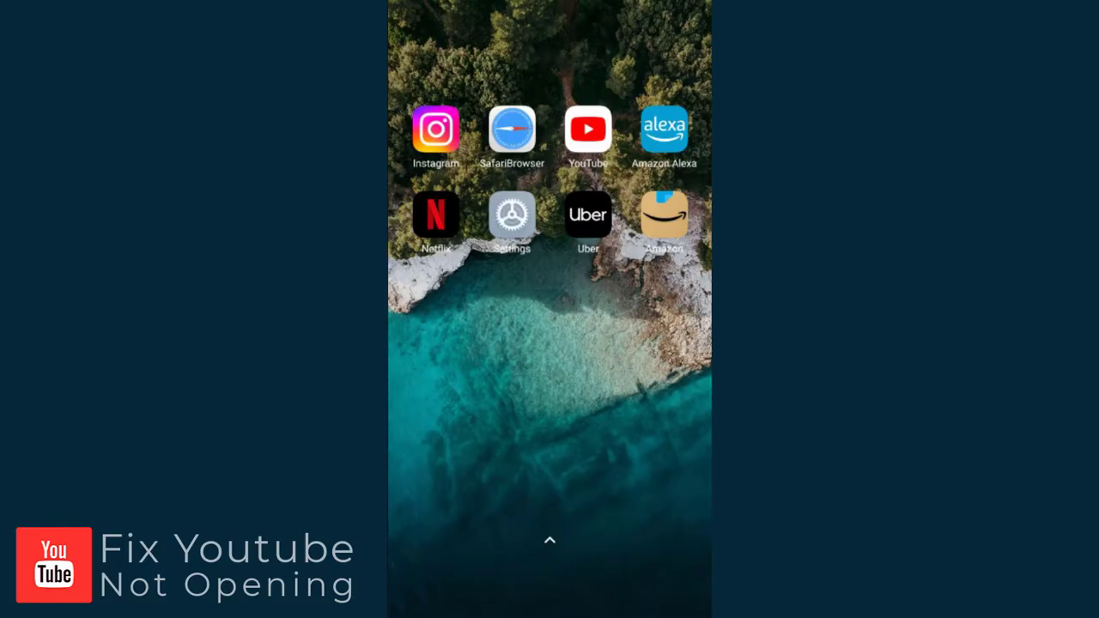
Open Settings from the home screen and scroll down to the Apps entry
click(511, 213)
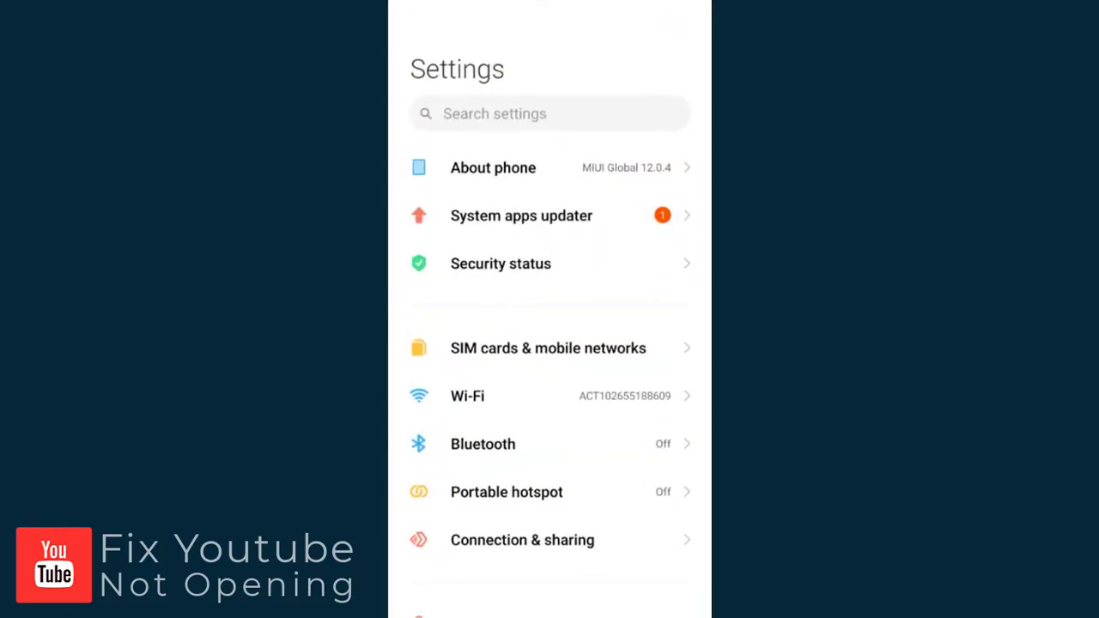
scroll(down, 3)
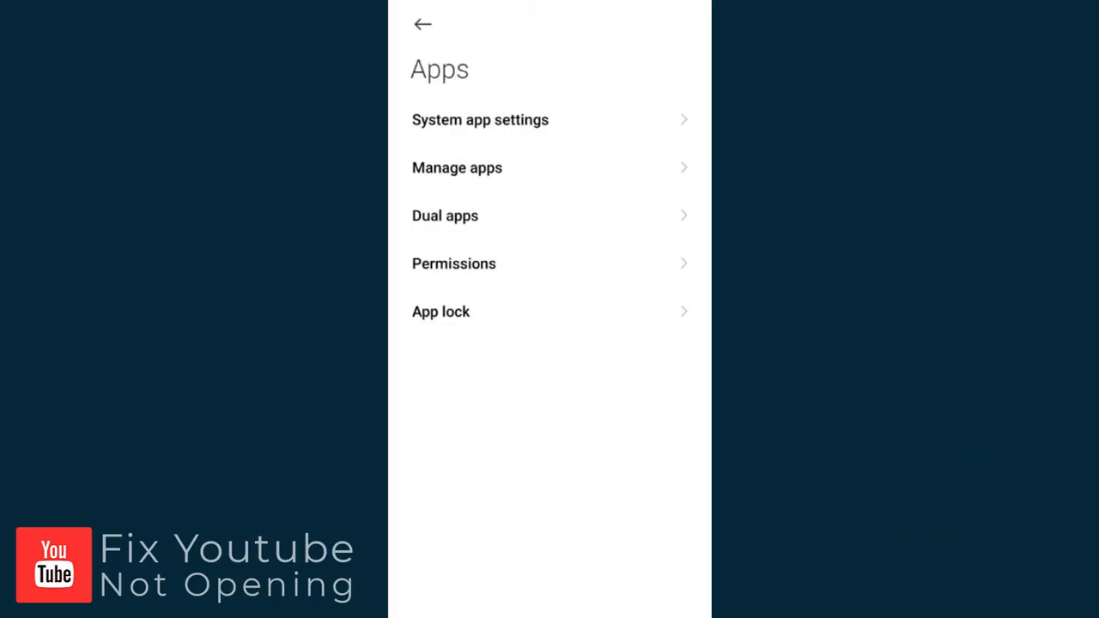
Open Manage apps and scroll the installed app list to YouTube's App info
click(457, 167)
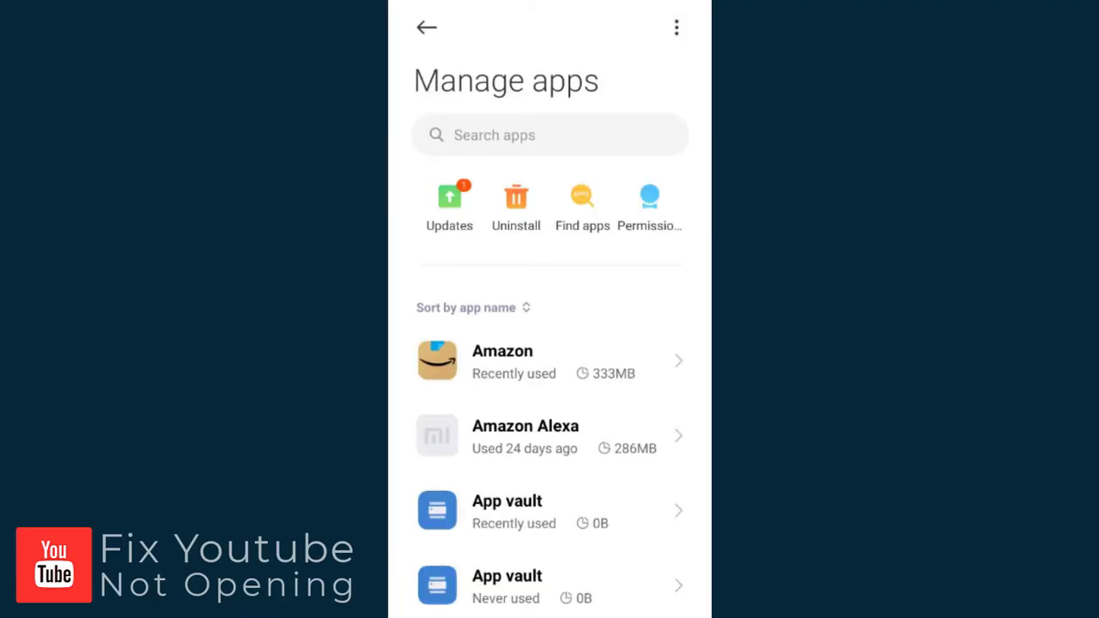
scroll(down, 3)
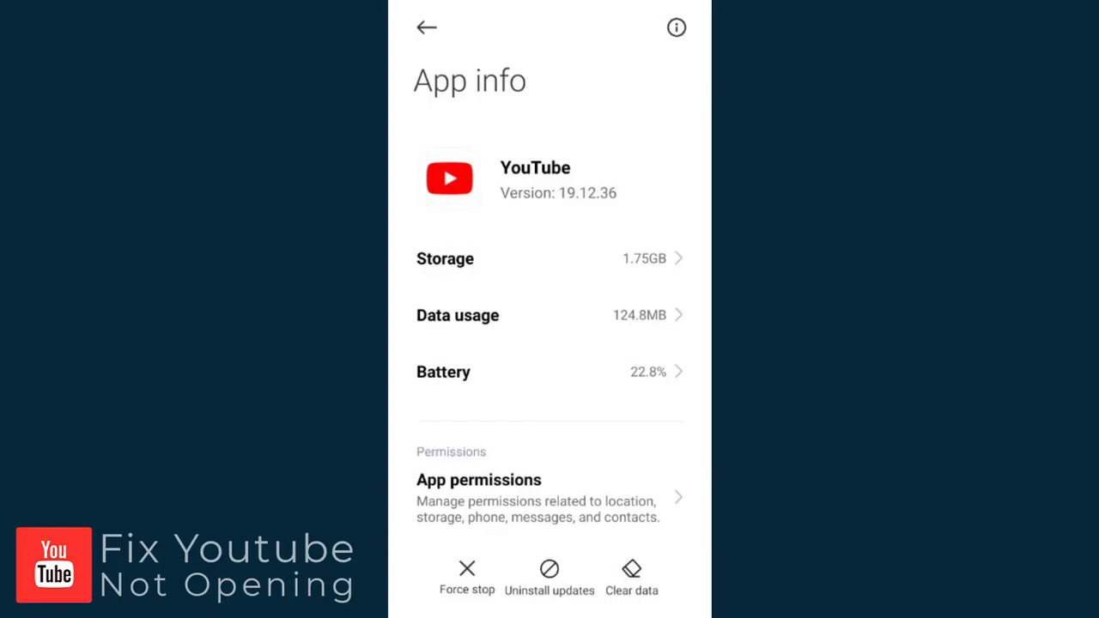
Open YouTube's Storage page showing total, app size, user data and cache
click(550, 258)
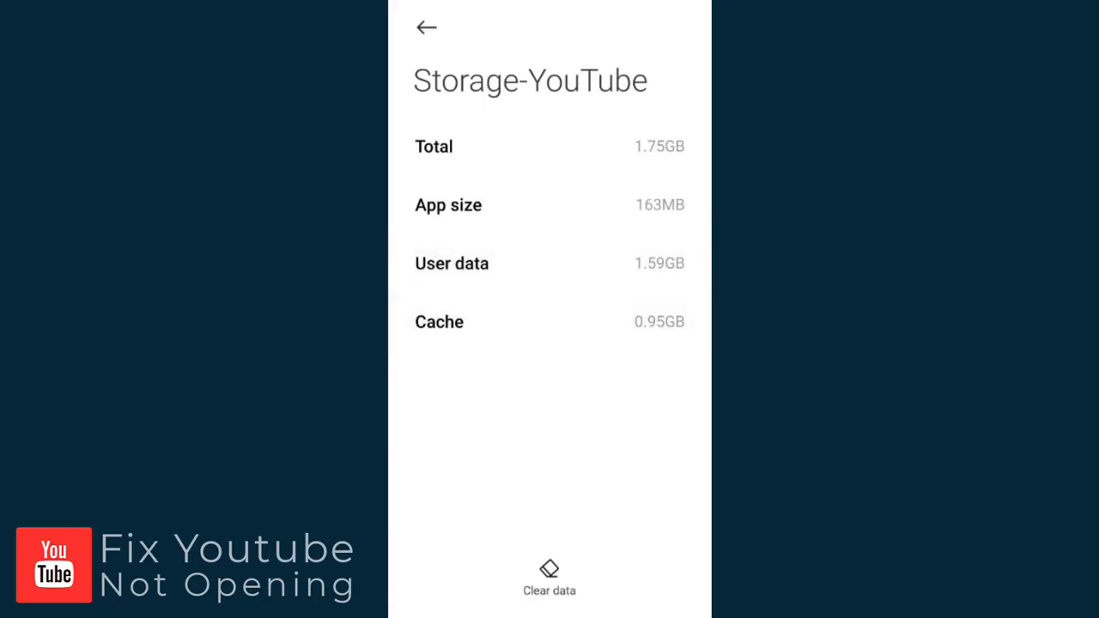
Clear YouTube's cache to 0B, then request deleting all its app data
click(548, 572)
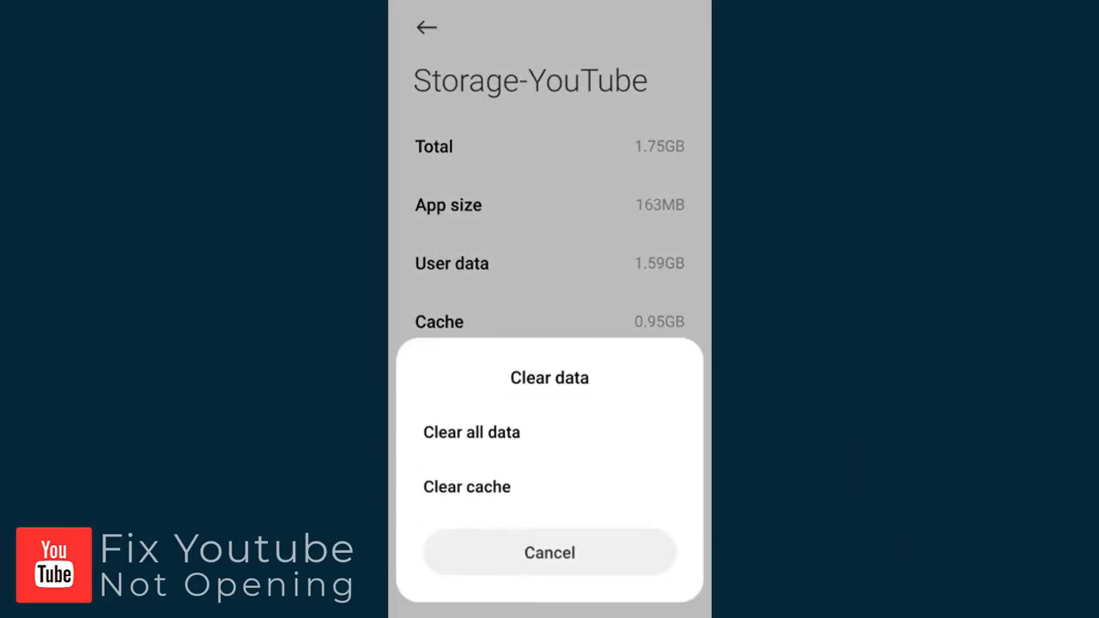
click(466, 487)
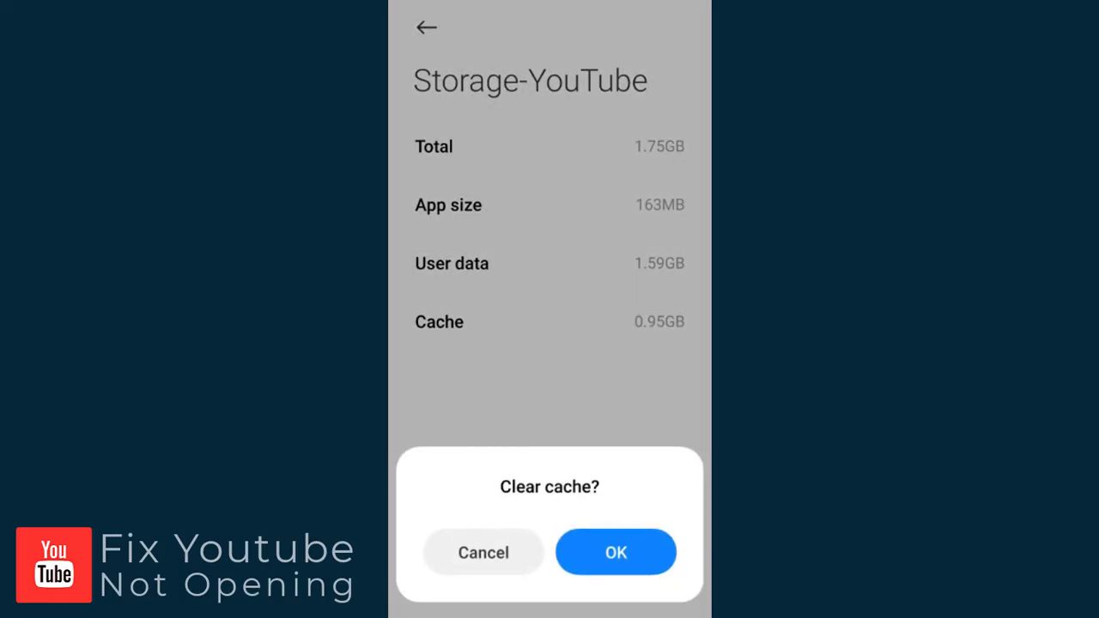
click(615, 552)
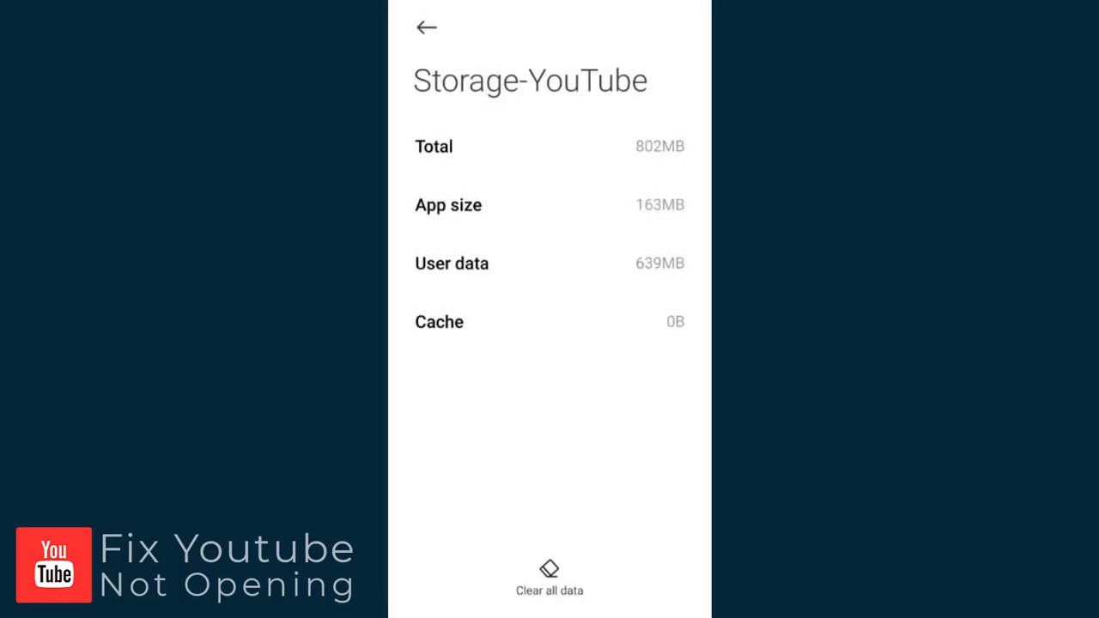
click(549, 575)
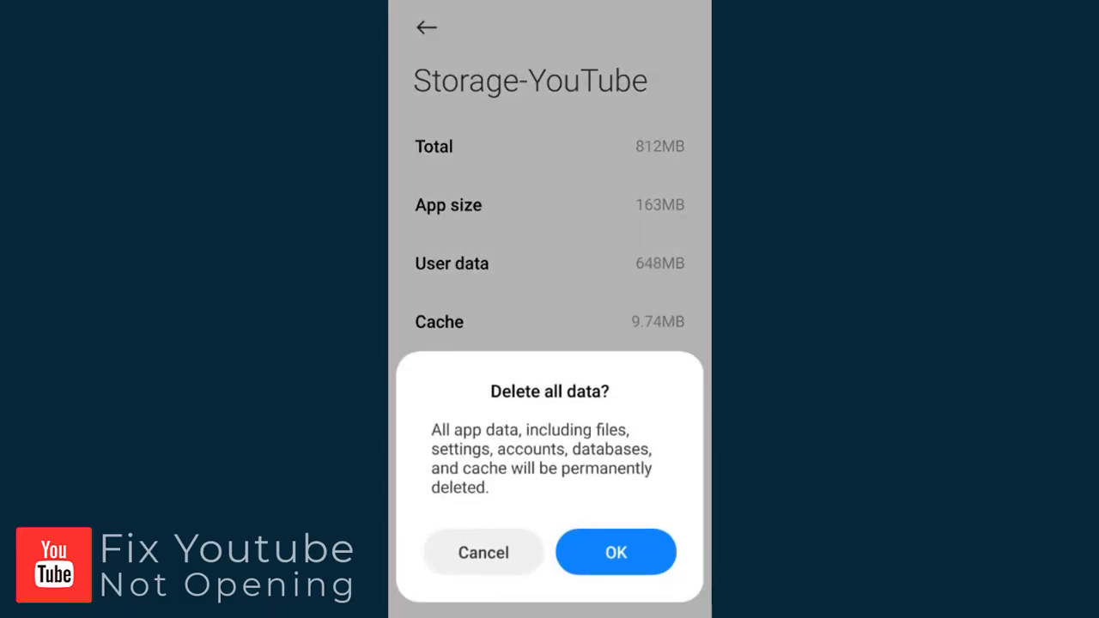
Confirm deleting all YouTube data, leaving only the 163MB app size, then open its store listing
click(615, 552)
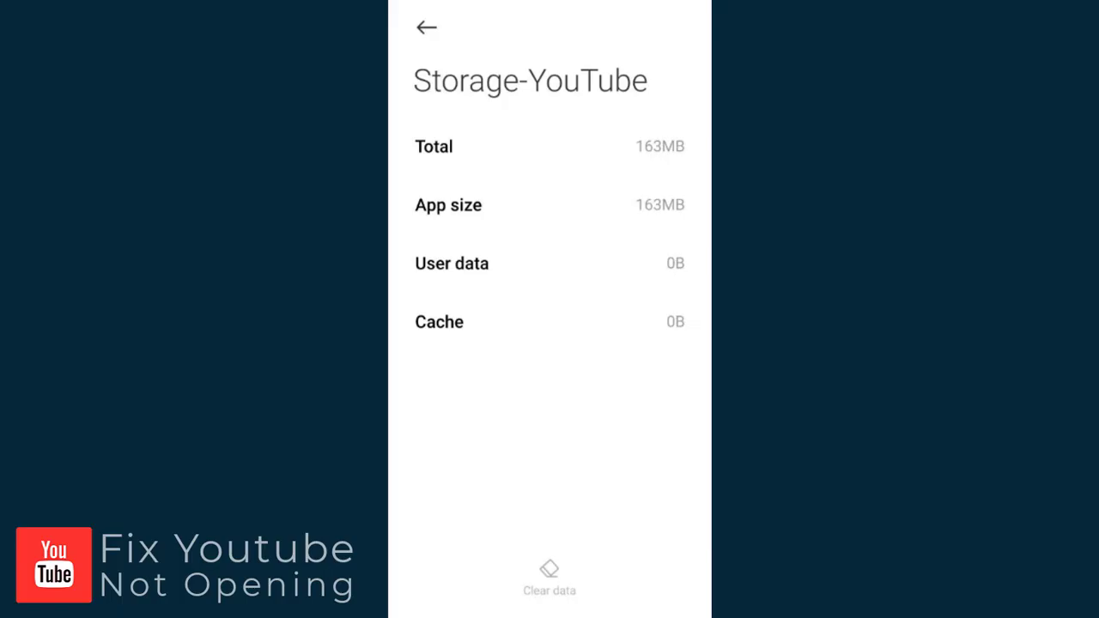
click(427, 26)
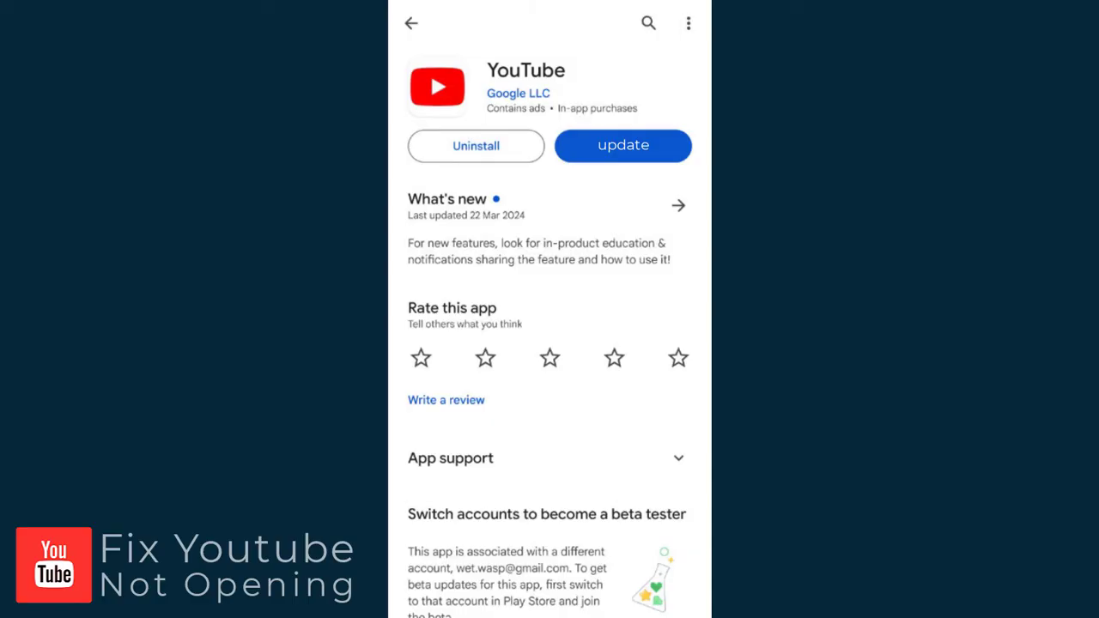
Update YouTube from its Play Store page and open it to the home feed
click(622, 145)
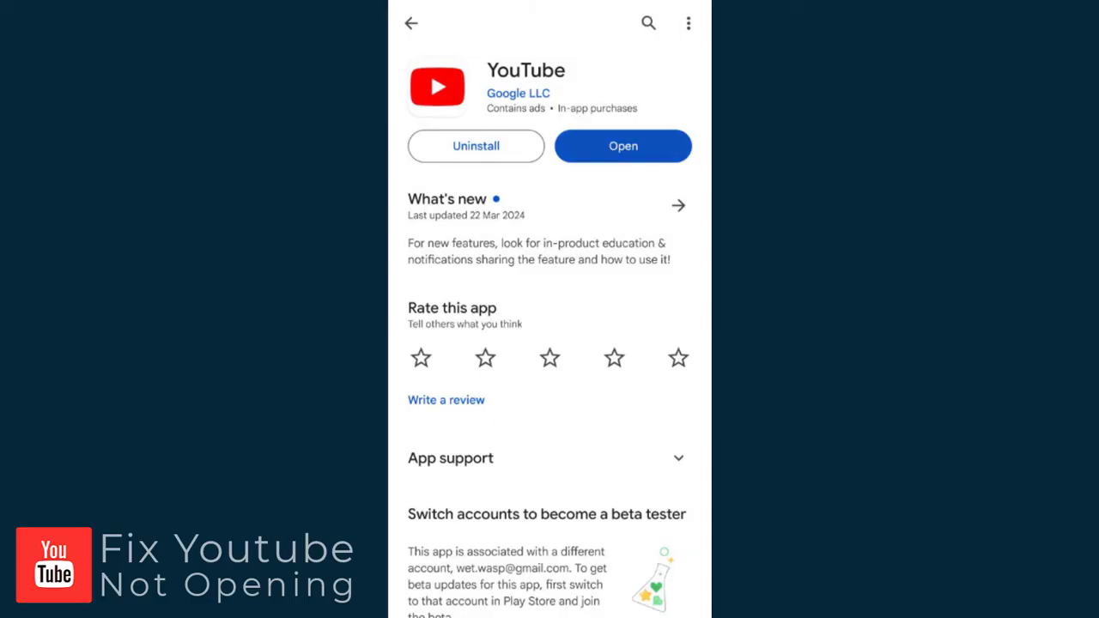
click(622, 145)
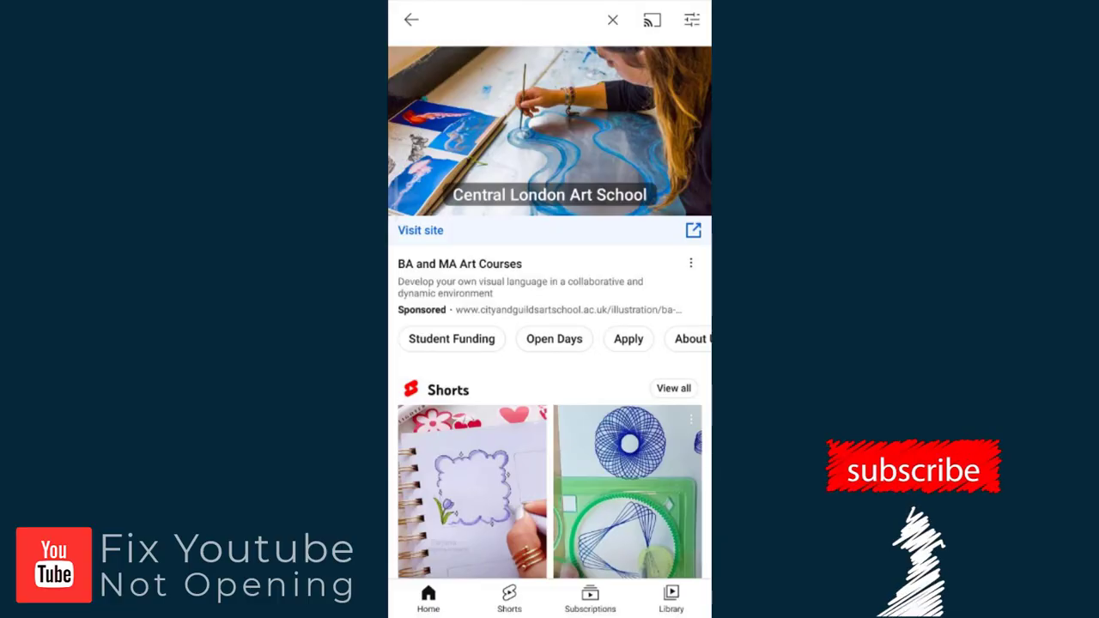